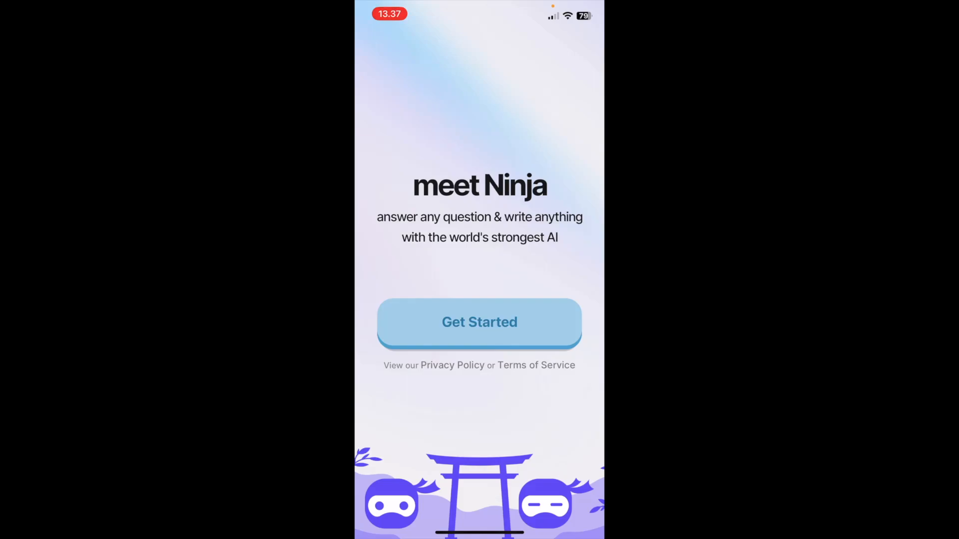
# Start setup and request a verification code for the entered phone number.
pyautogui.click(478, 323)
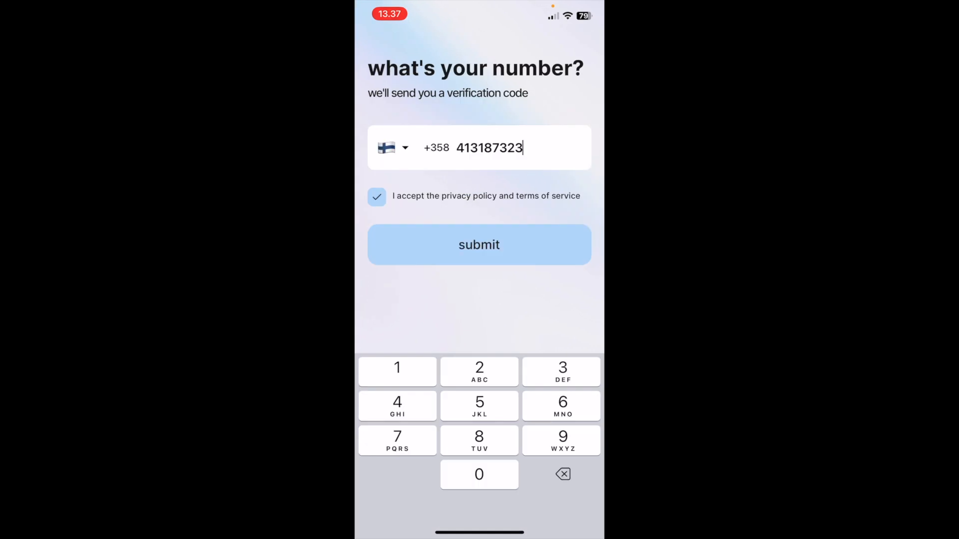
pyautogui.click(478, 244)
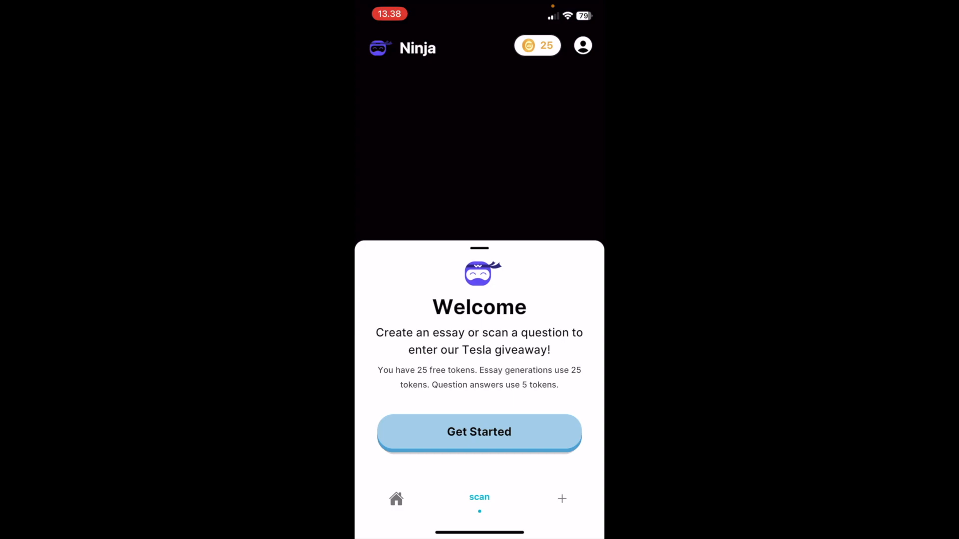
# Dismiss the 25-free-tokens welcome sheet to reach the camera scan screen.
pyautogui.click(478, 431)
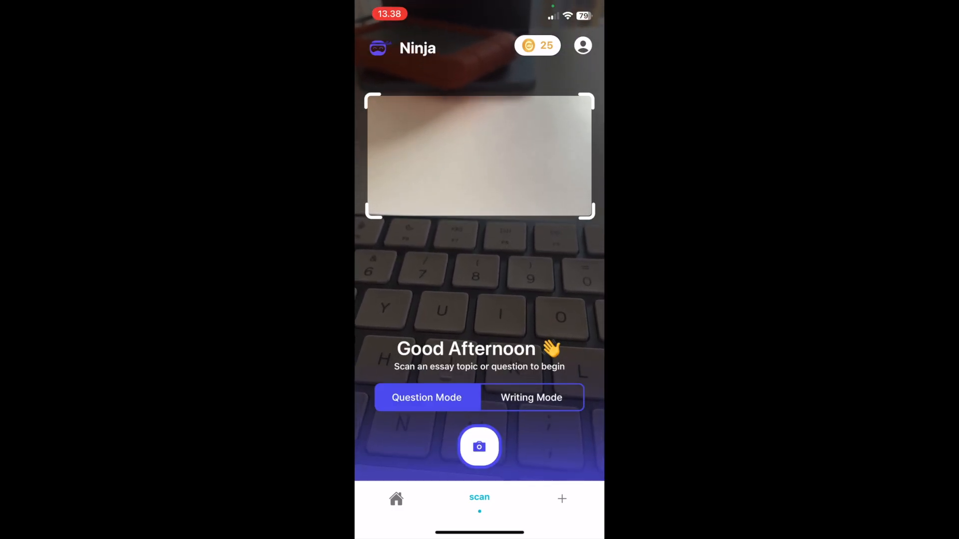
# Switch to writing mode, check the empty papers dashboard, and reach the Write screen.
pyautogui.click(530, 398)
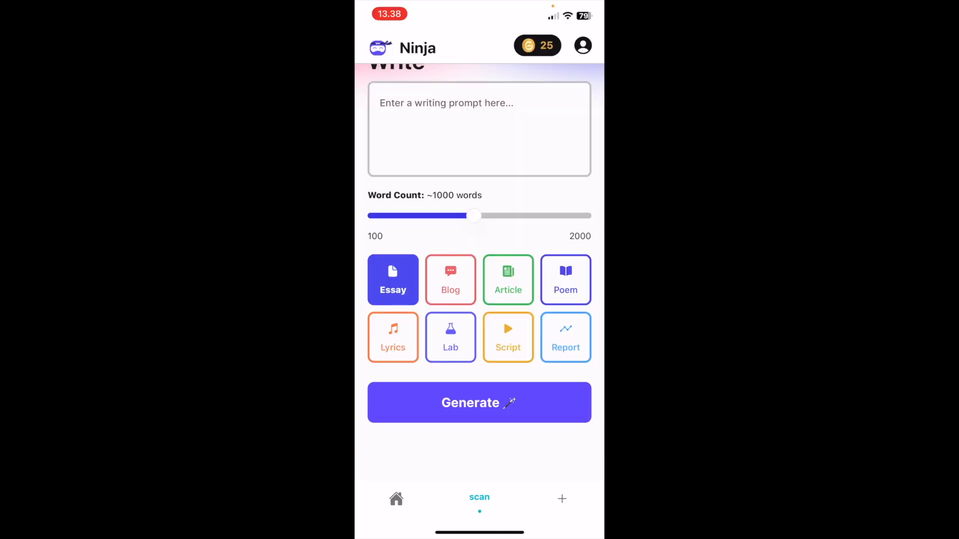
pyautogui.click(395, 499)
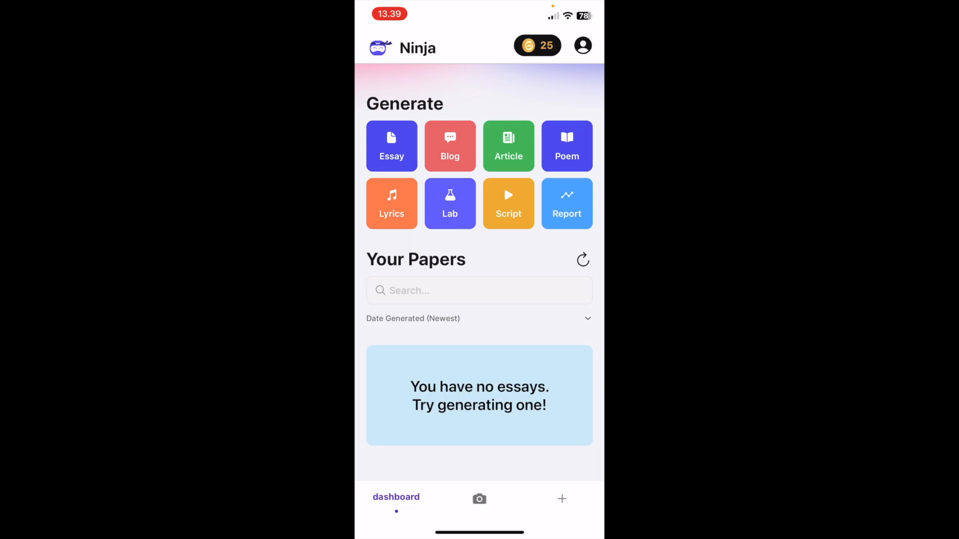
pyautogui.click(479, 499)
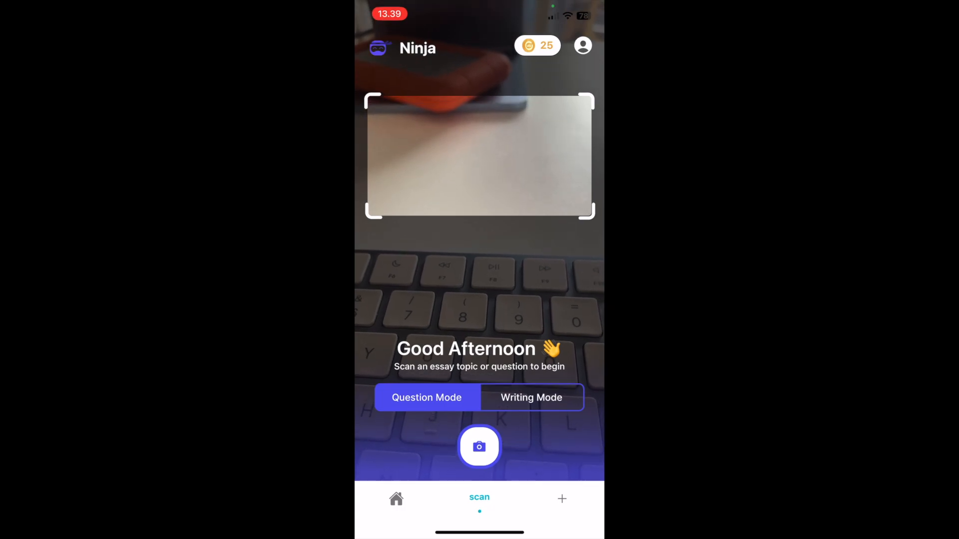
pyautogui.click(561, 498)
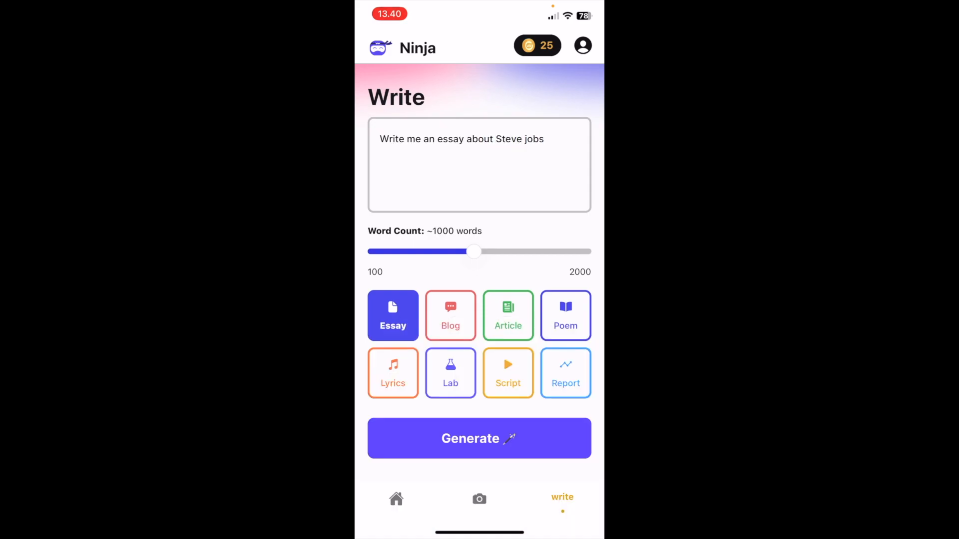
# Raise the Steve Jobs essay's word count slider to about 2000 words.
pyautogui.moveTo(474, 252); pyautogui.dragTo(582, 252)
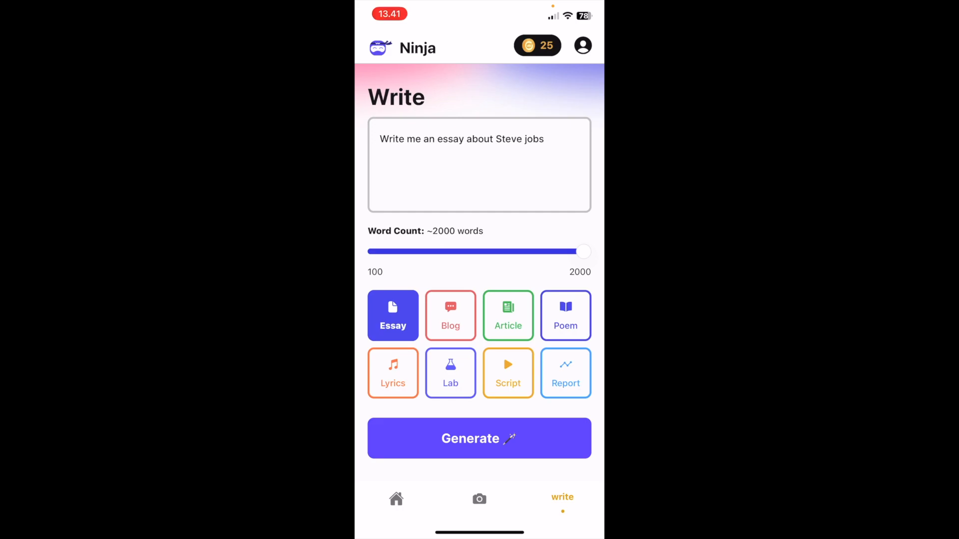
# Generate the Steve Jobs essay, spending the token balance down to zero.
pyautogui.click(478, 439)
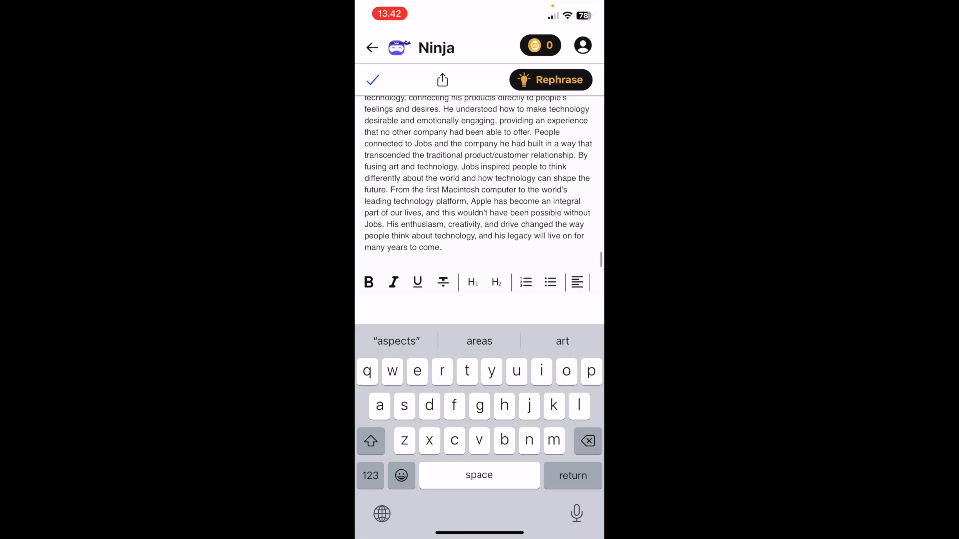
# Share the essay as a PDF, then dismiss the share sheet.
pyautogui.click(441, 80)
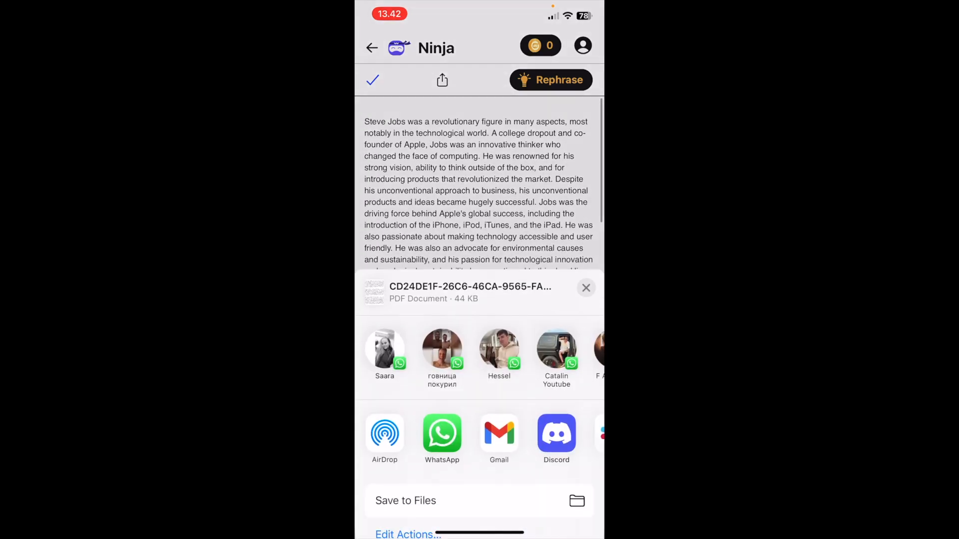
pyautogui.click(584, 287)
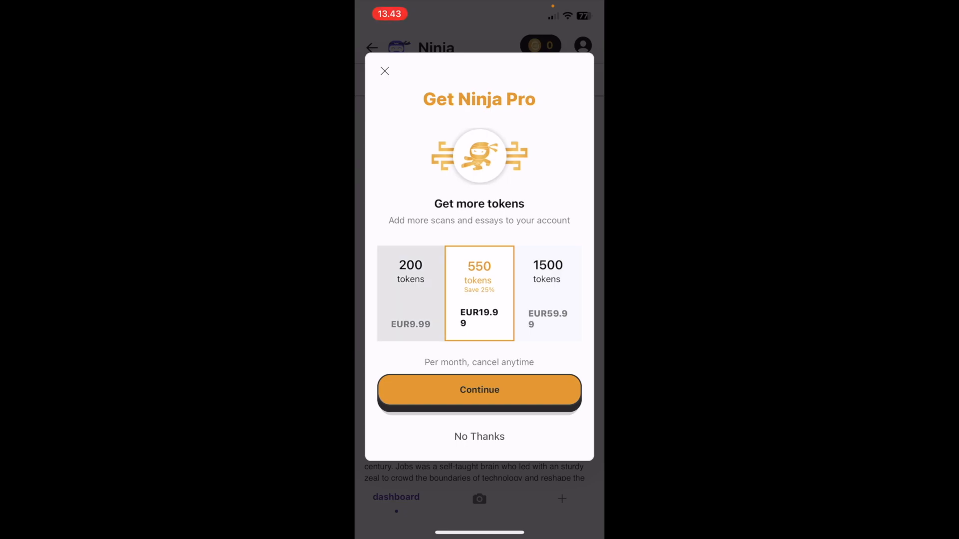
# Select the 200-token plan, then decline the Ninja Pro purchase offer.
pyautogui.click(410, 293)
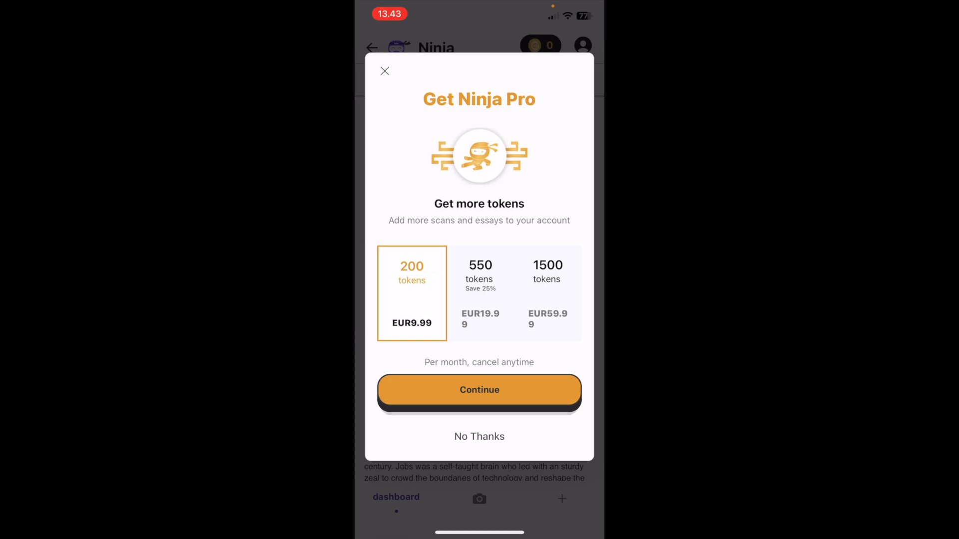
pyautogui.click(385, 70)
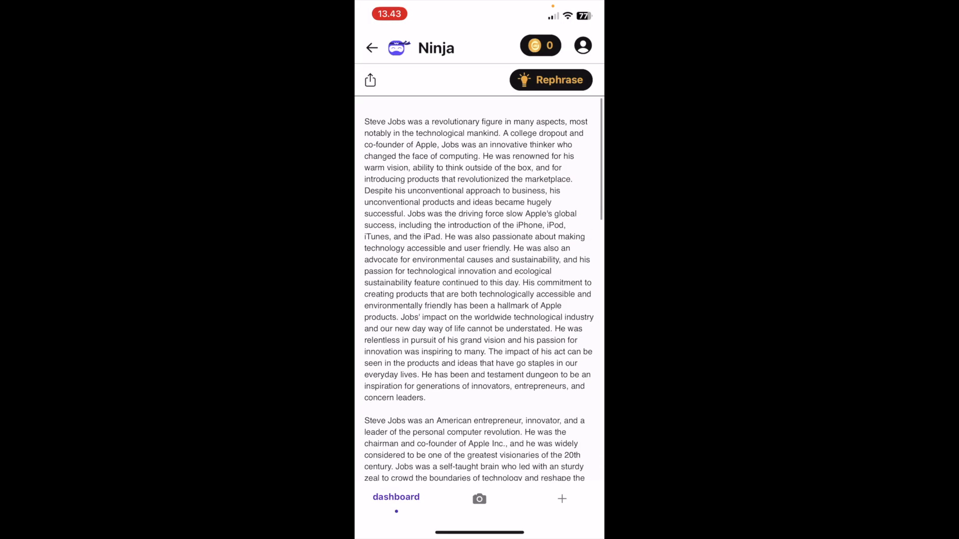